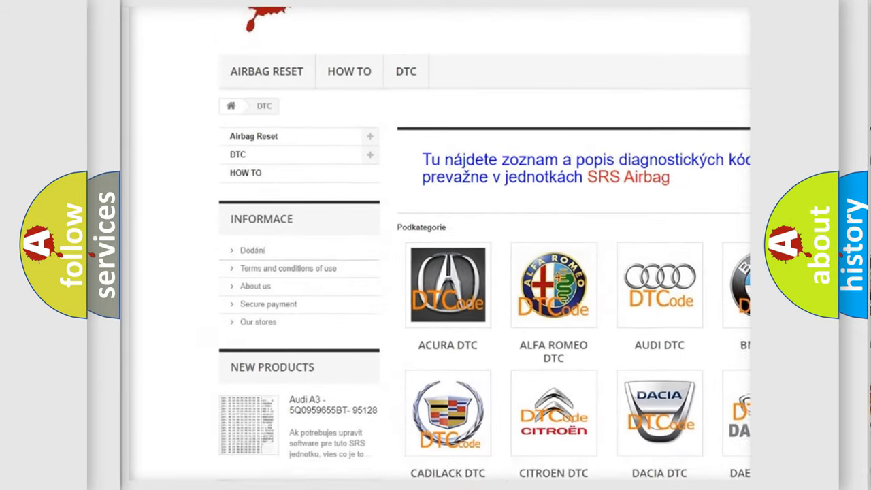
pyautogui.scroll(-3)
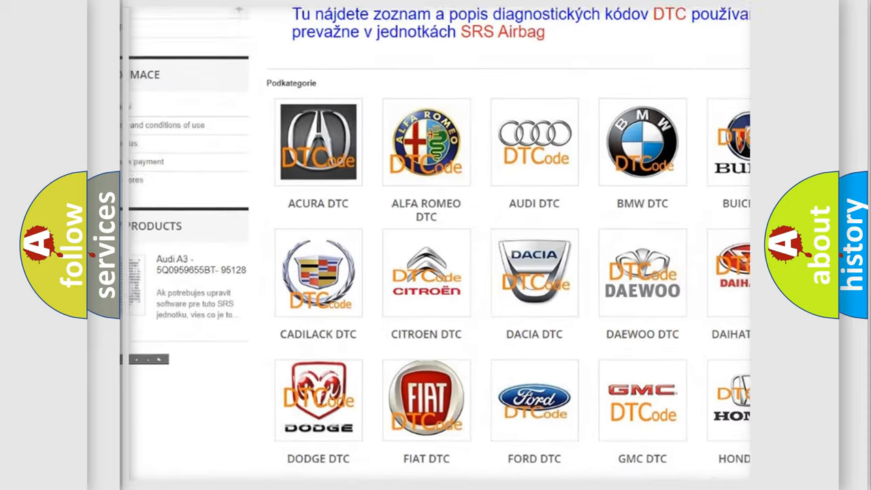
pyautogui.scroll(-3)
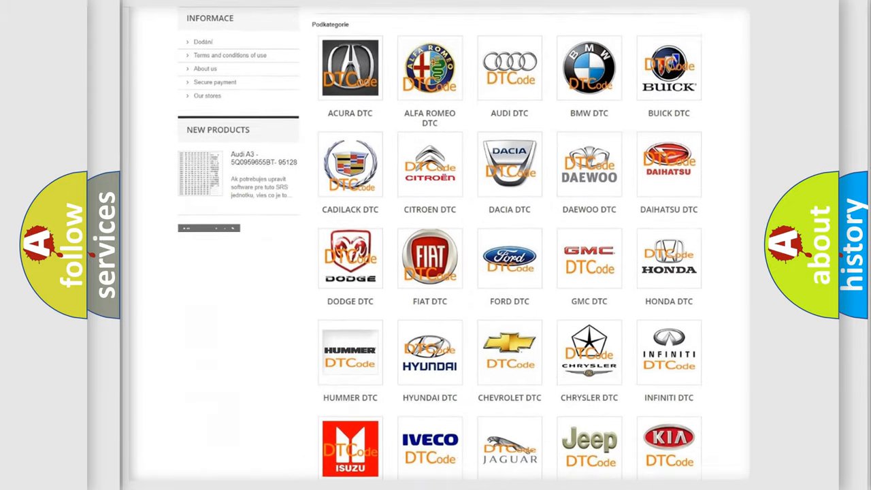
pyautogui.scroll(-3)
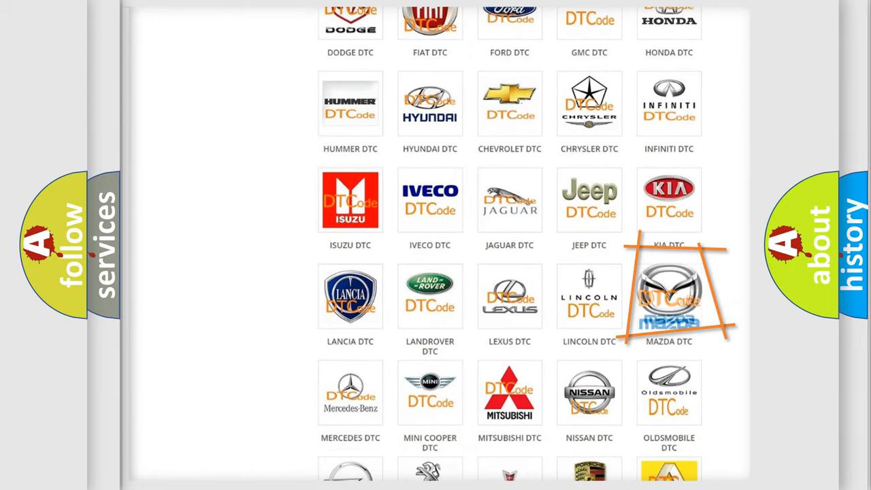